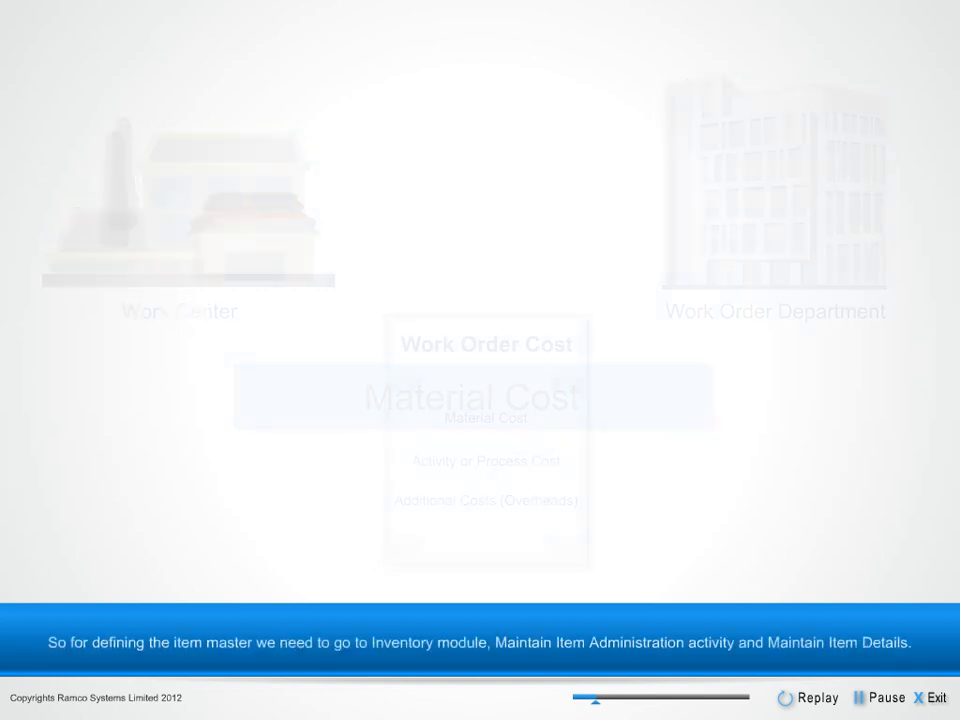
# Display the item master for raw material FILLER, the polyester filler, via Maintain Item Details.
pyautogui.click(64, 20)
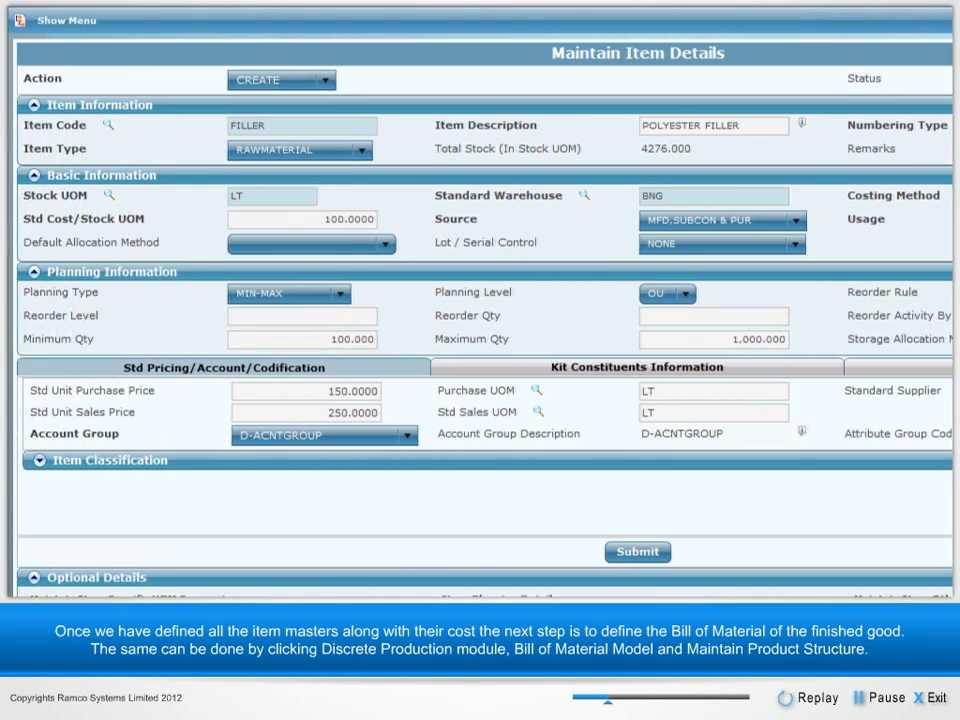
pyautogui.click(60, 20)
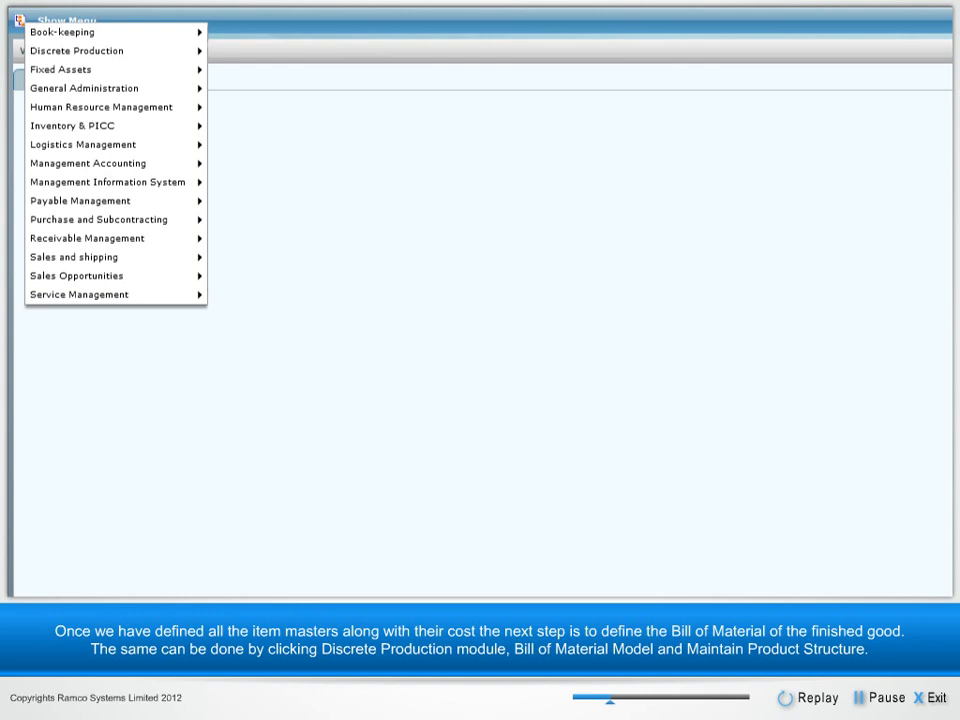
pyautogui.moveTo(76, 50)
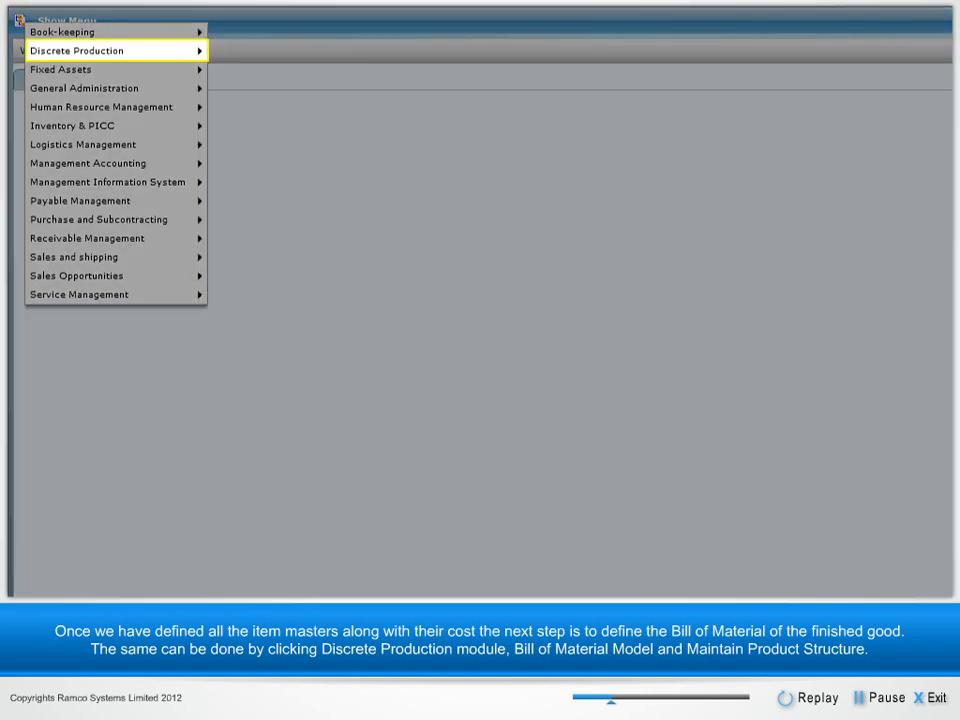
pyautogui.click(76, 50)
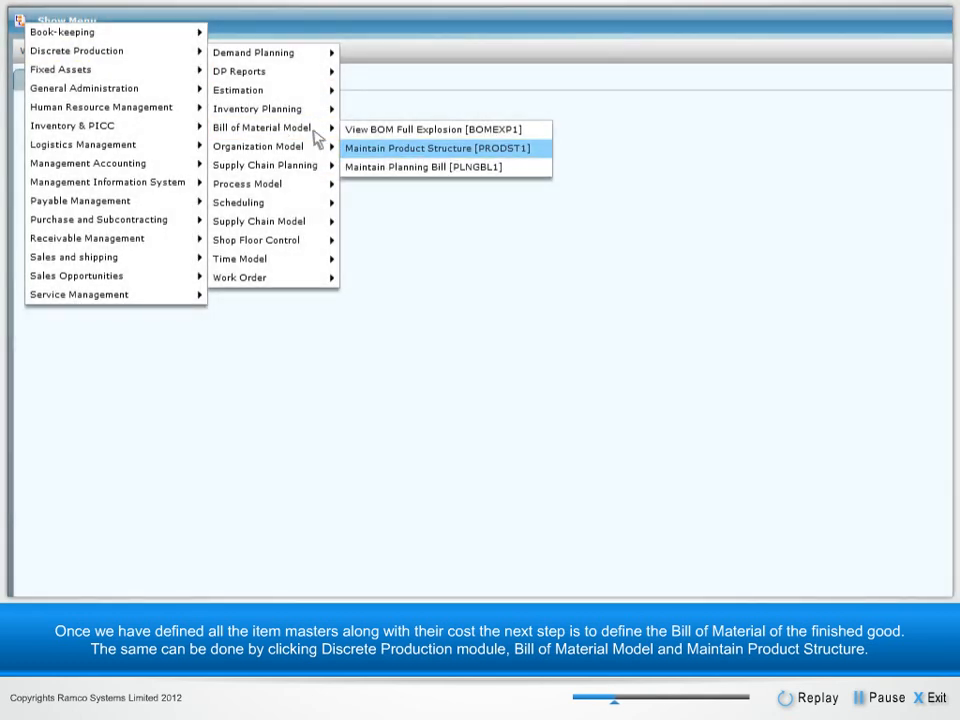
pyautogui.click(436, 148)
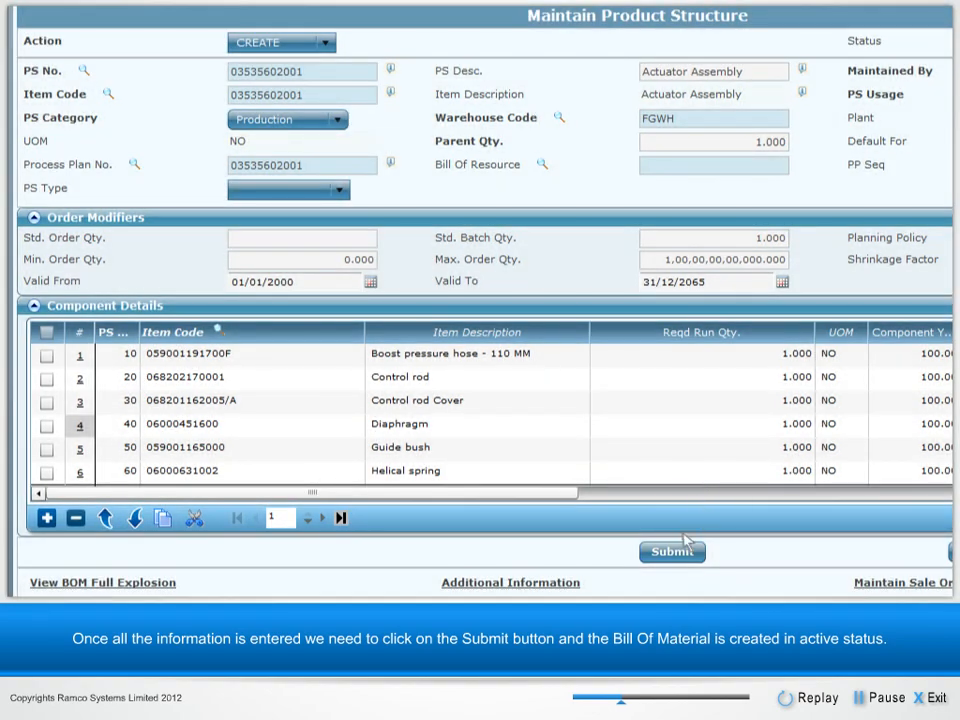
pyautogui.click(672, 552)
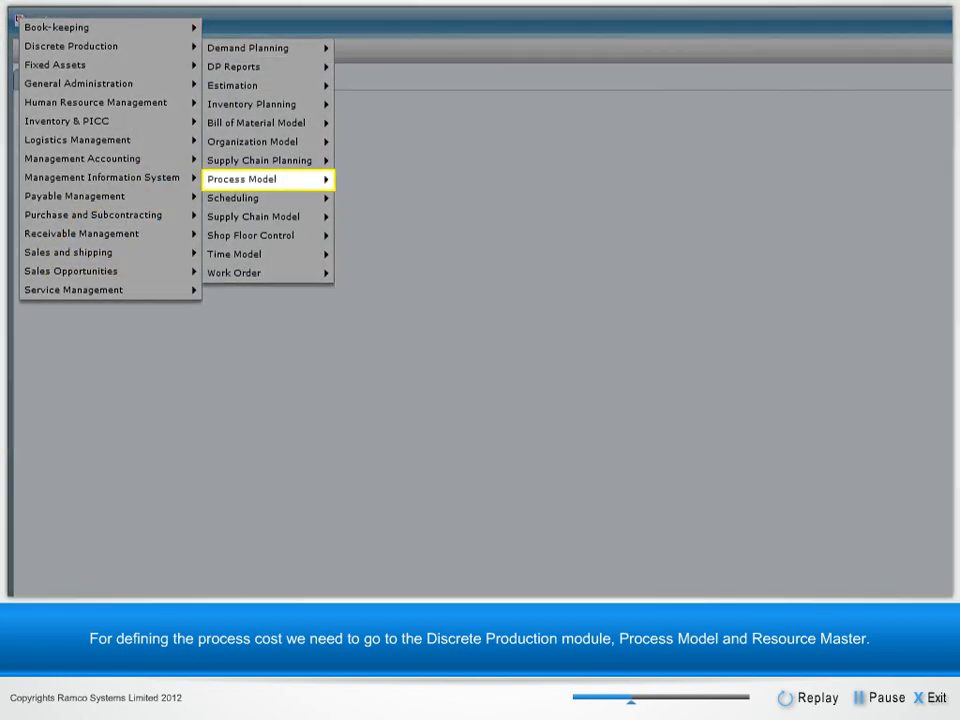
# Set the Electra Spark erosion machine resource's Costing Basis to Actual Time in Maintain Resource.
pyautogui.click(242, 178)
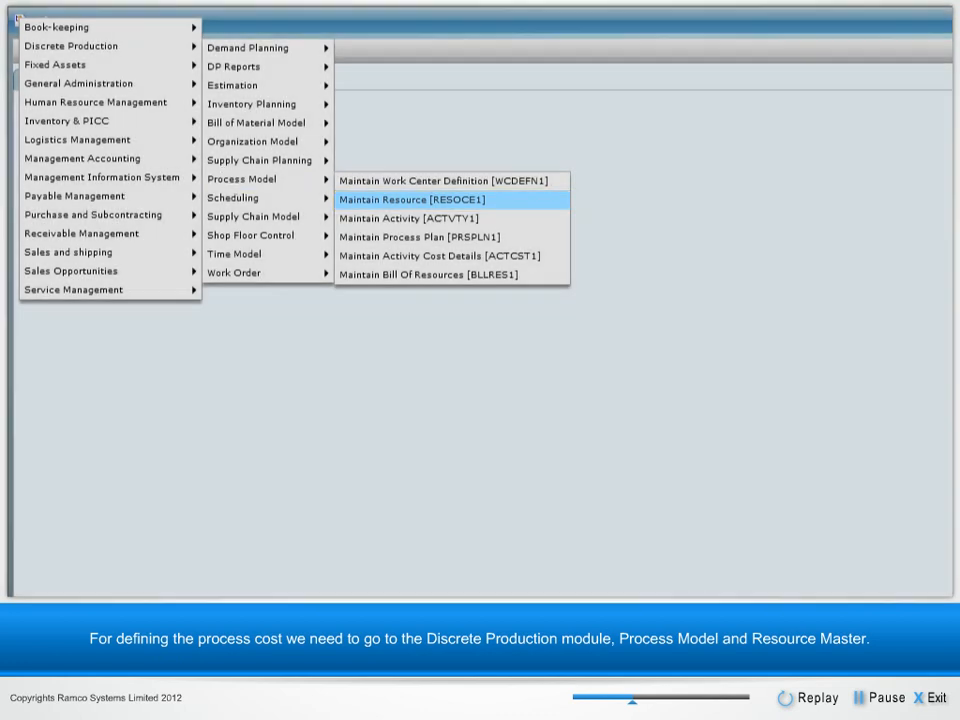
pyautogui.click(452, 200)
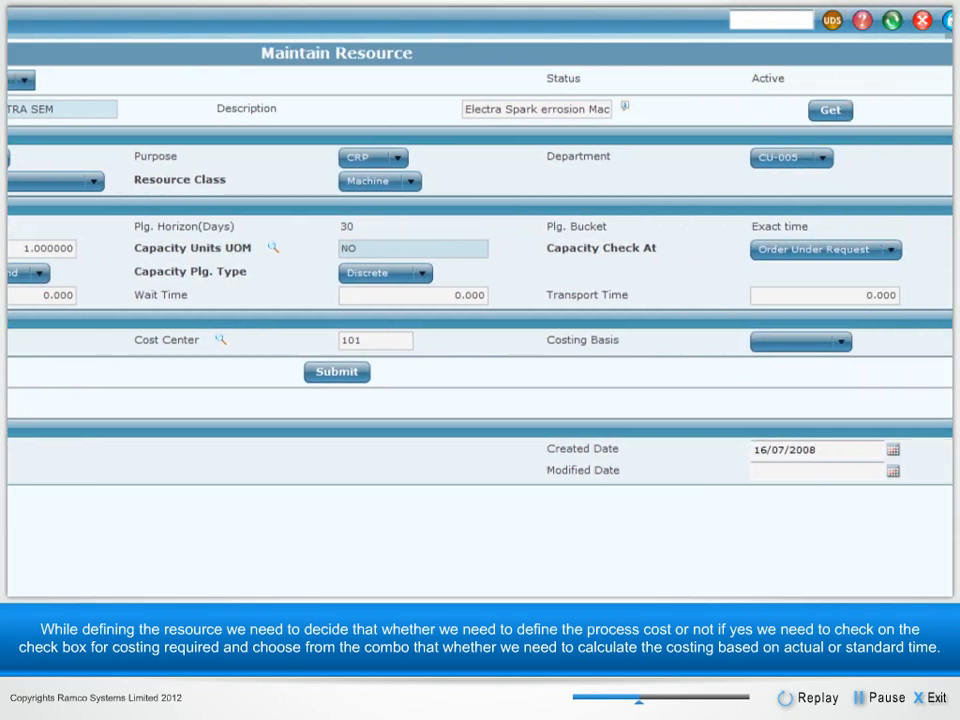
pyautogui.click(820, 340)
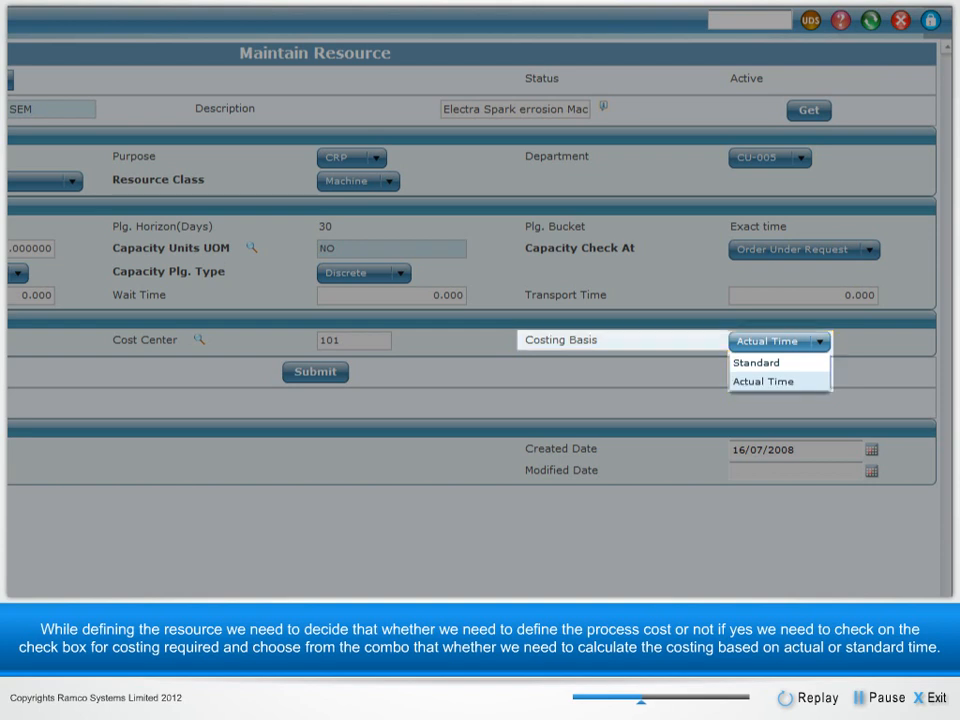
pyautogui.click(16, 18)
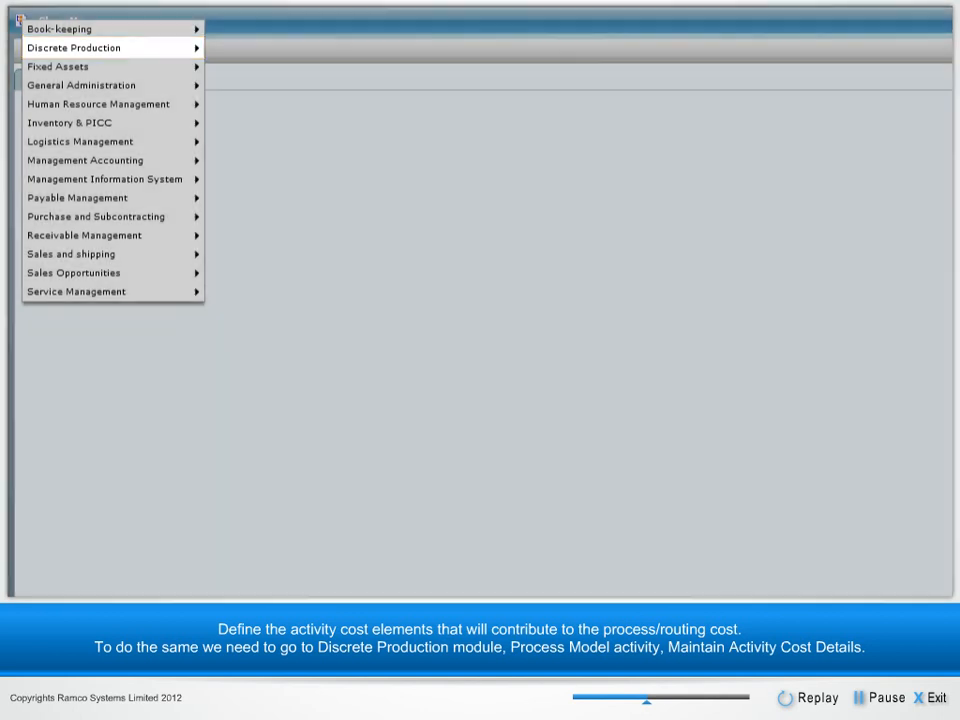
# Map the ASBLY cost element to activity time type ASBLY in Maintain Activity Cost Details.
pyautogui.click(72, 48)
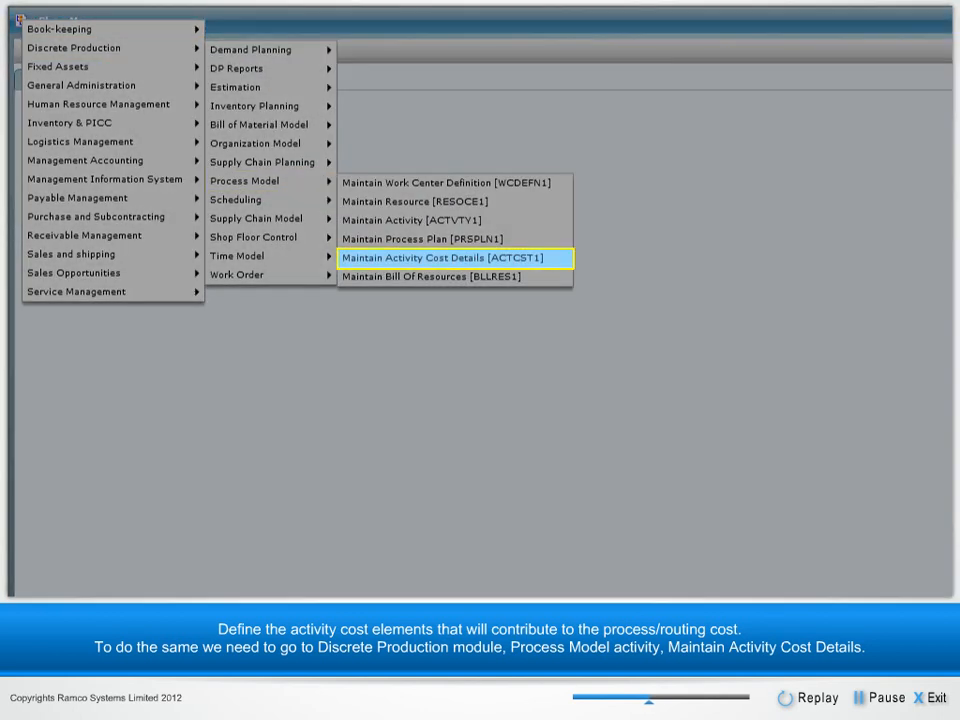
pyautogui.click(454, 258)
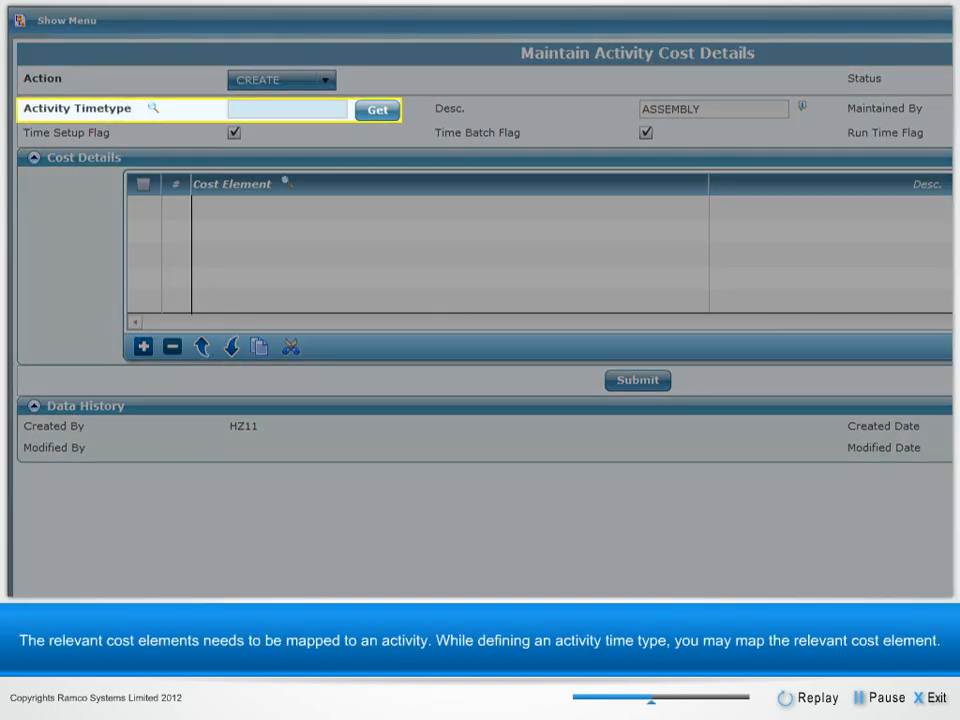
pyautogui.write('ASBLY')
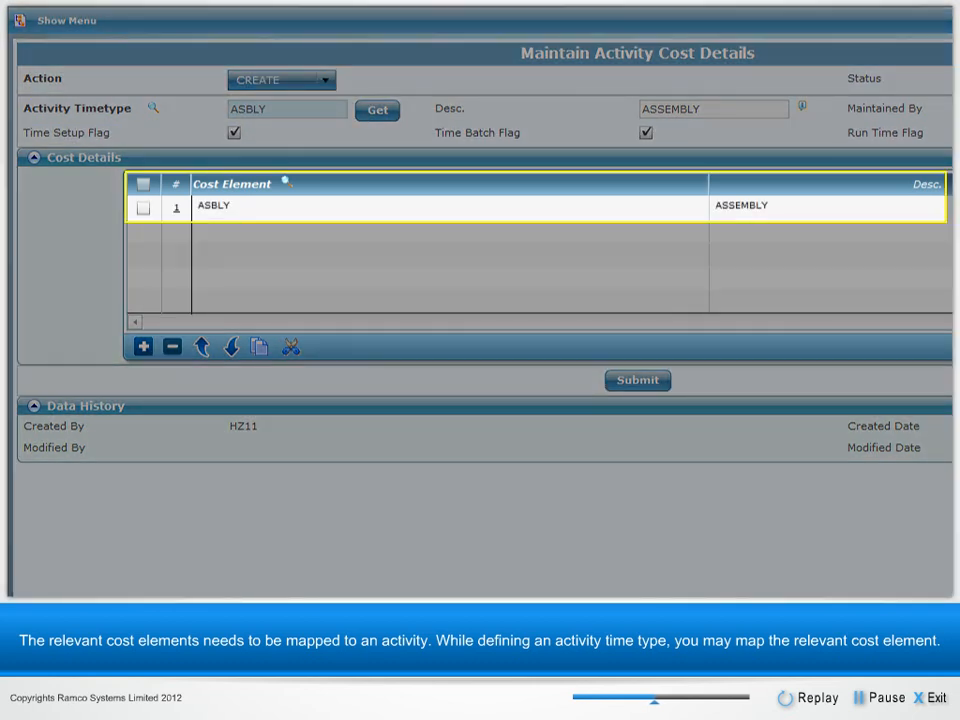
pyautogui.click(64, 20)
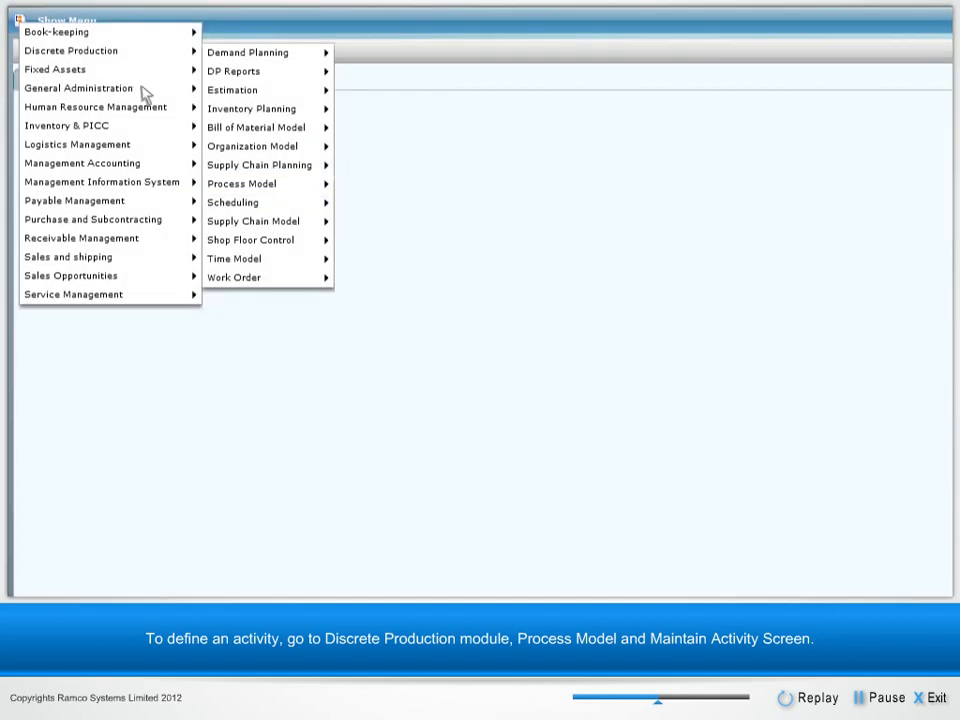
# Tick Costing Required on the BROACH activity with resource BRC-MAK in Maintain Activity.
pyautogui.click(240, 184)
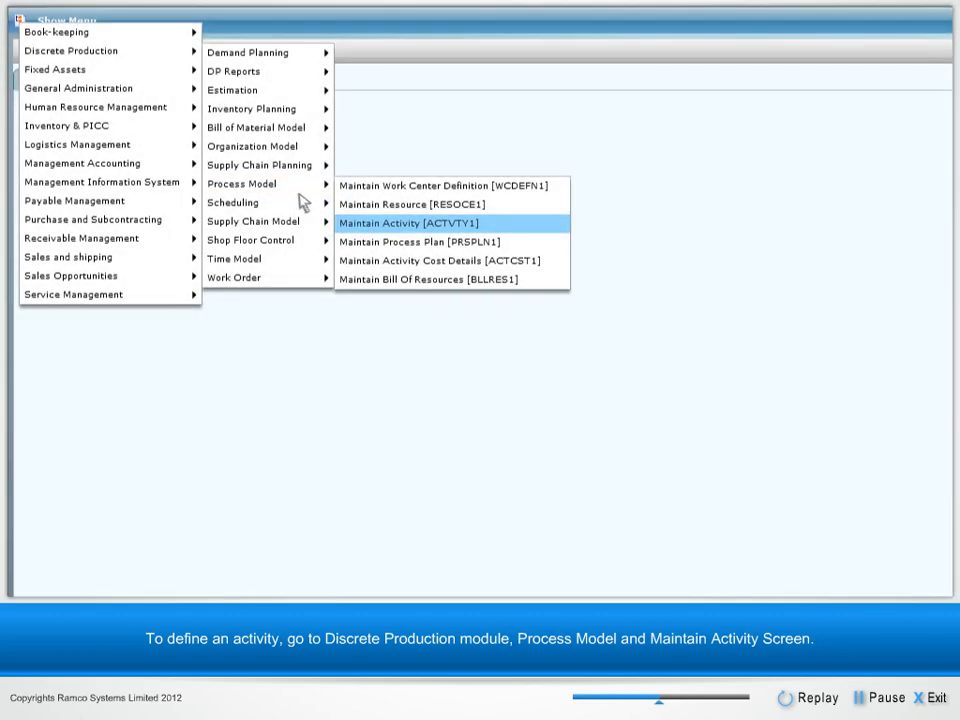
pyautogui.click(420, 222)
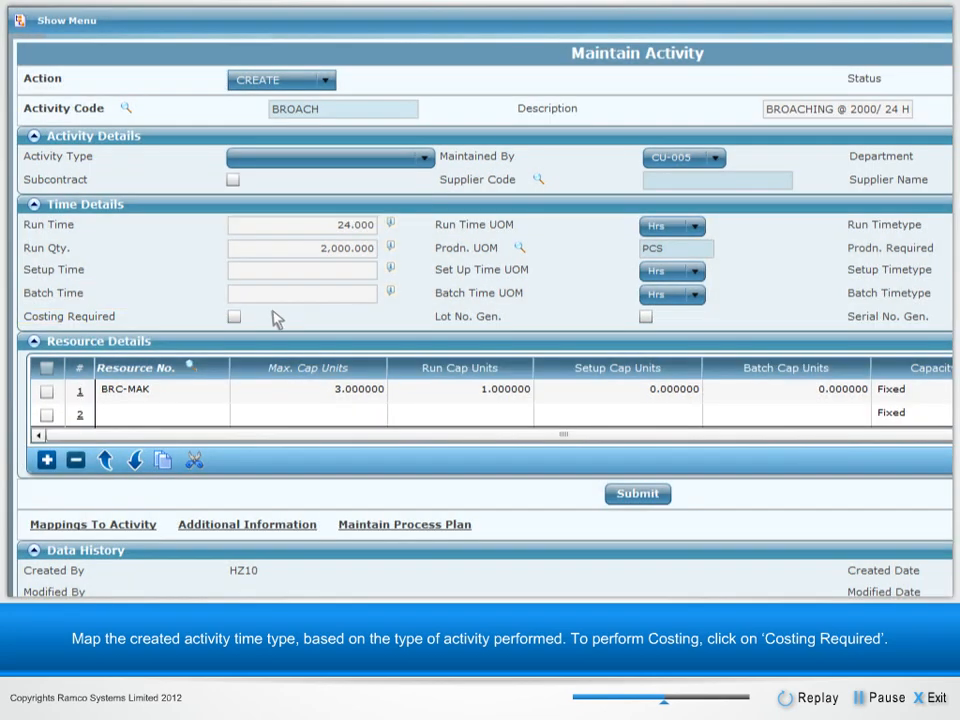
pyautogui.click(234, 316)
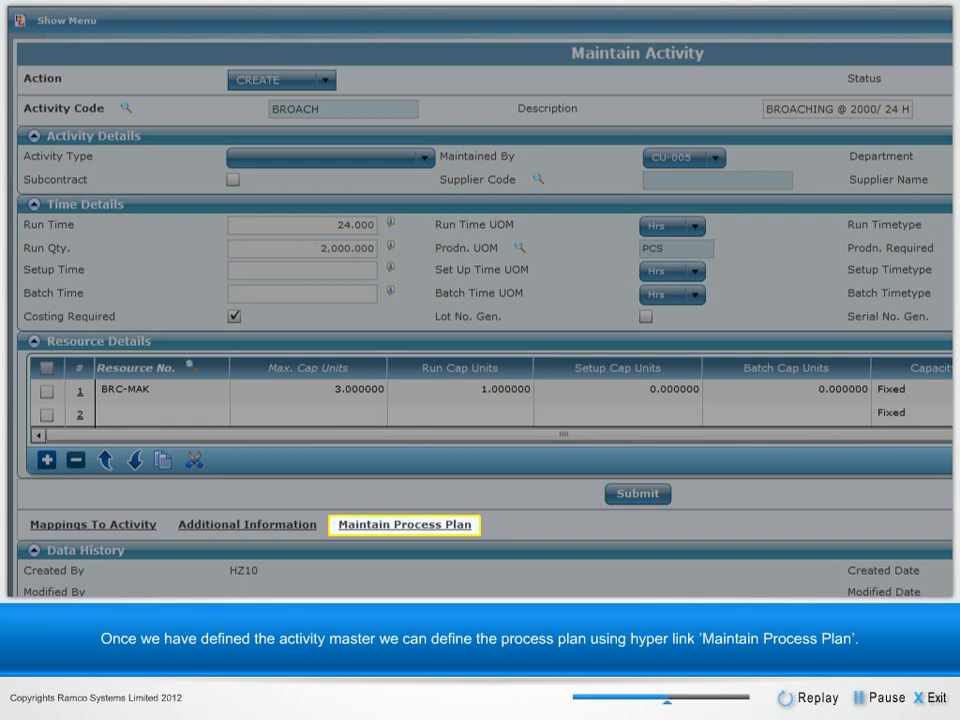
pyautogui.click(404, 524)
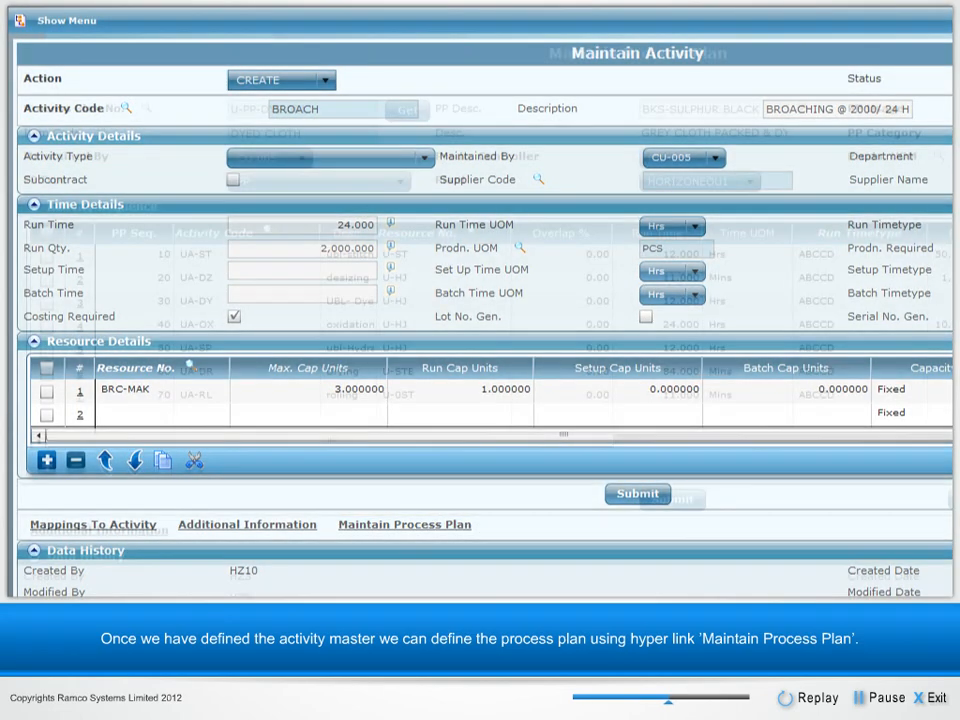
# Move from the process plan screens to the work order screen with its Optional Links.
pyautogui.click(404, 524)
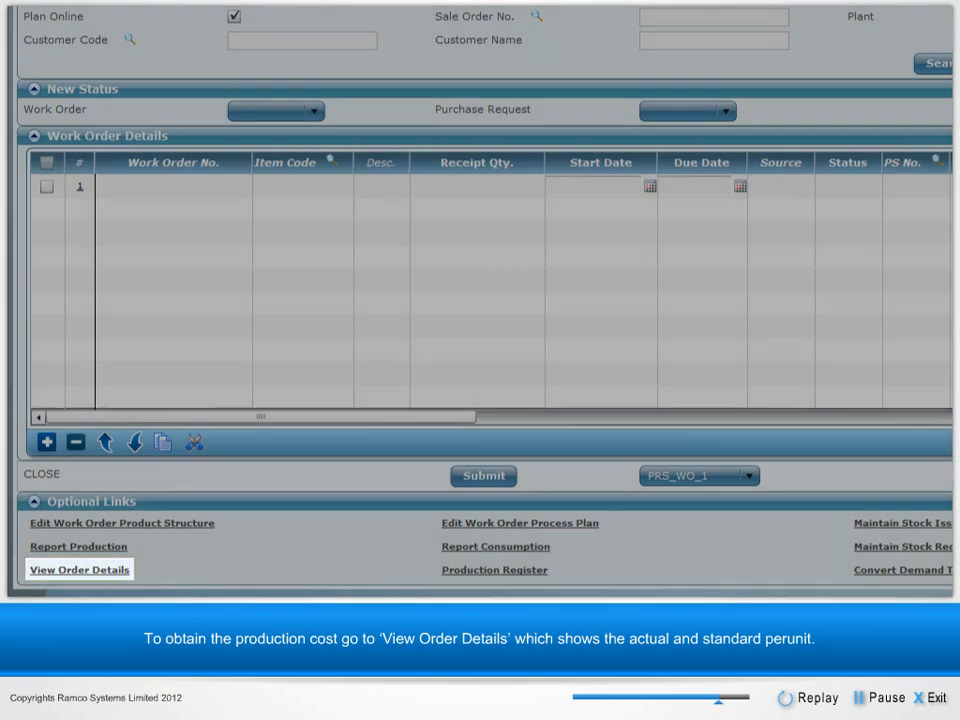
# View work order 10682's material, resource and total costs, actual and standard per unit.
pyautogui.click(80, 568)
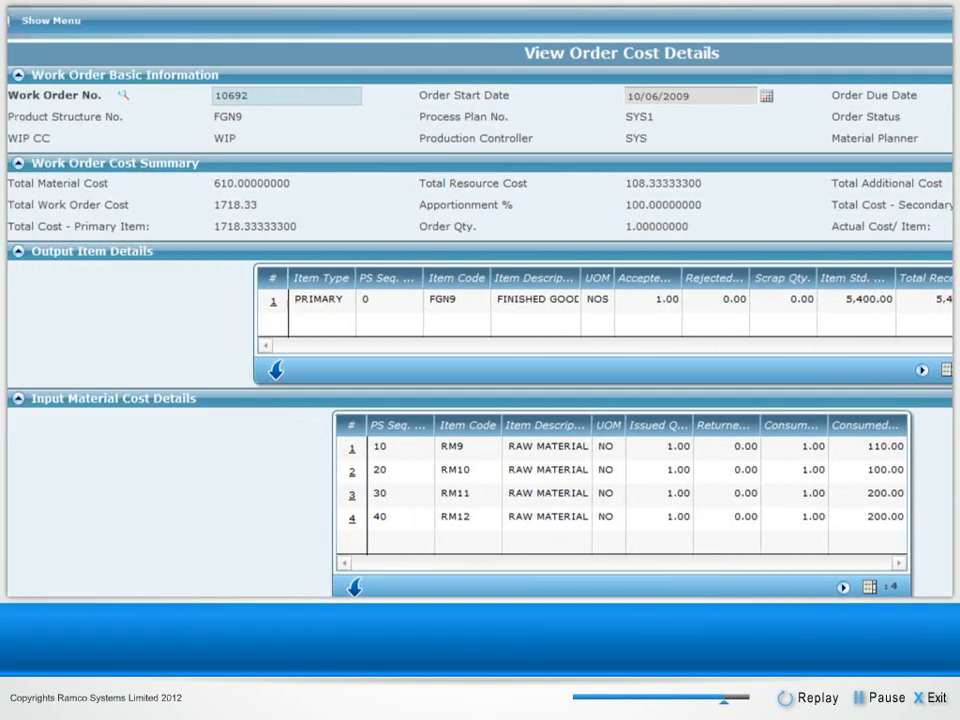
pyautogui.scroll(-3)
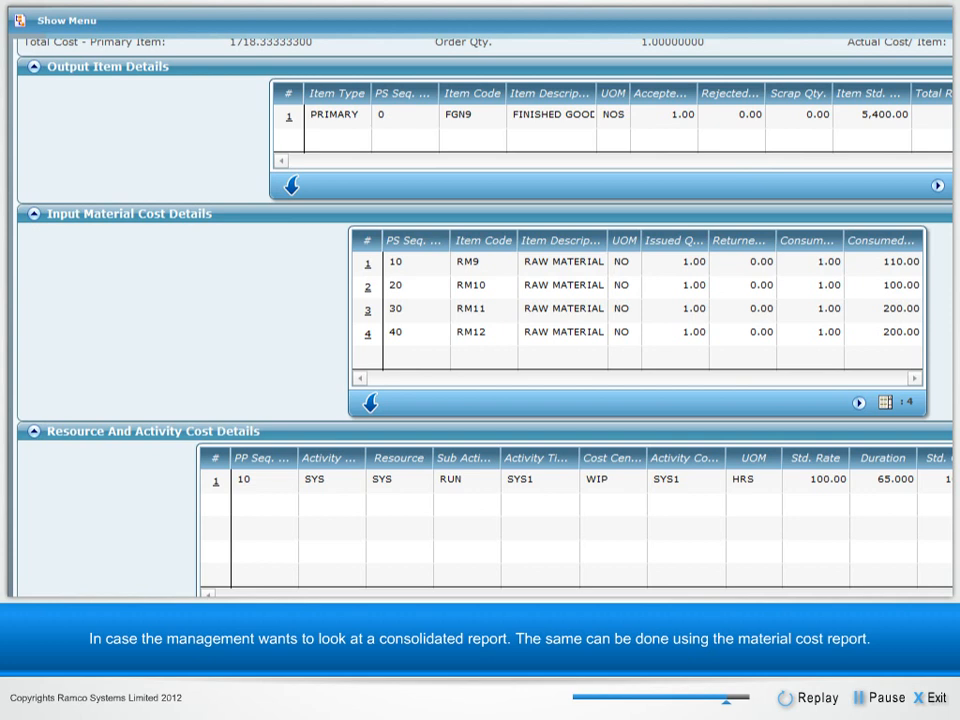
pyautogui.click(68, 20)
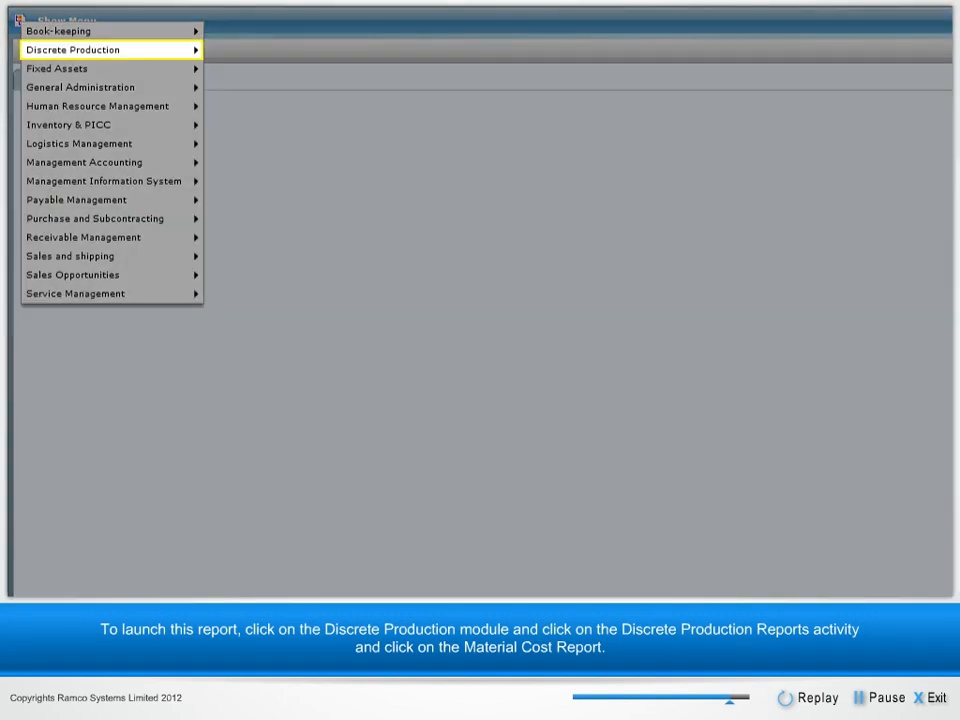
# Run the Material Cost Report showing planned versus actual quantities, variance and costs for the DYED-CLOTH-1 work orders.
pyautogui.click(72, 48)
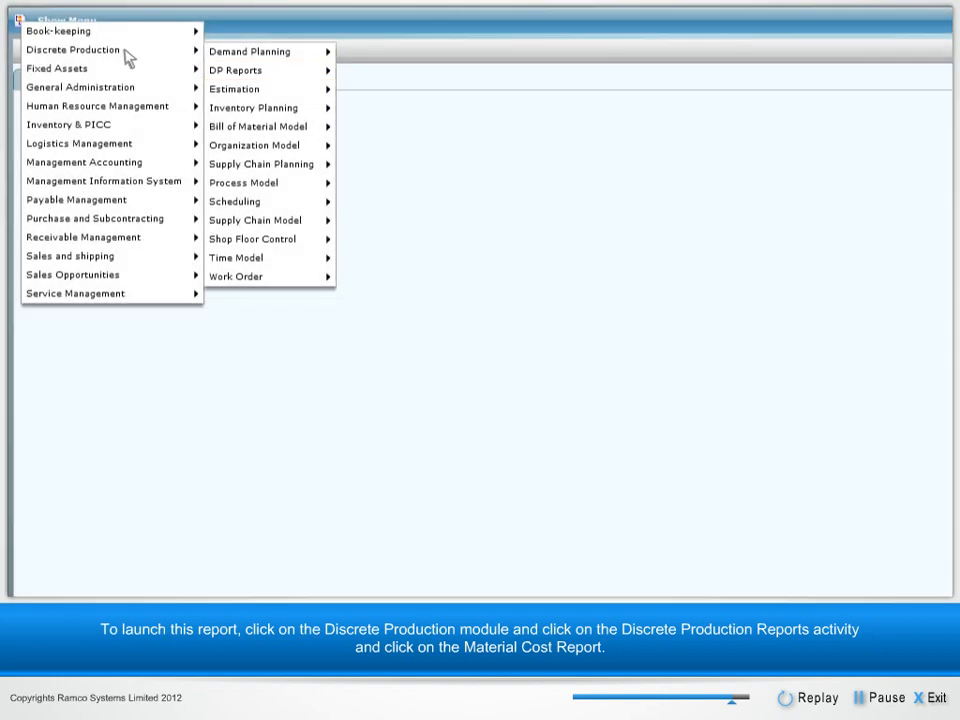
pyautogui.click(236, 70)
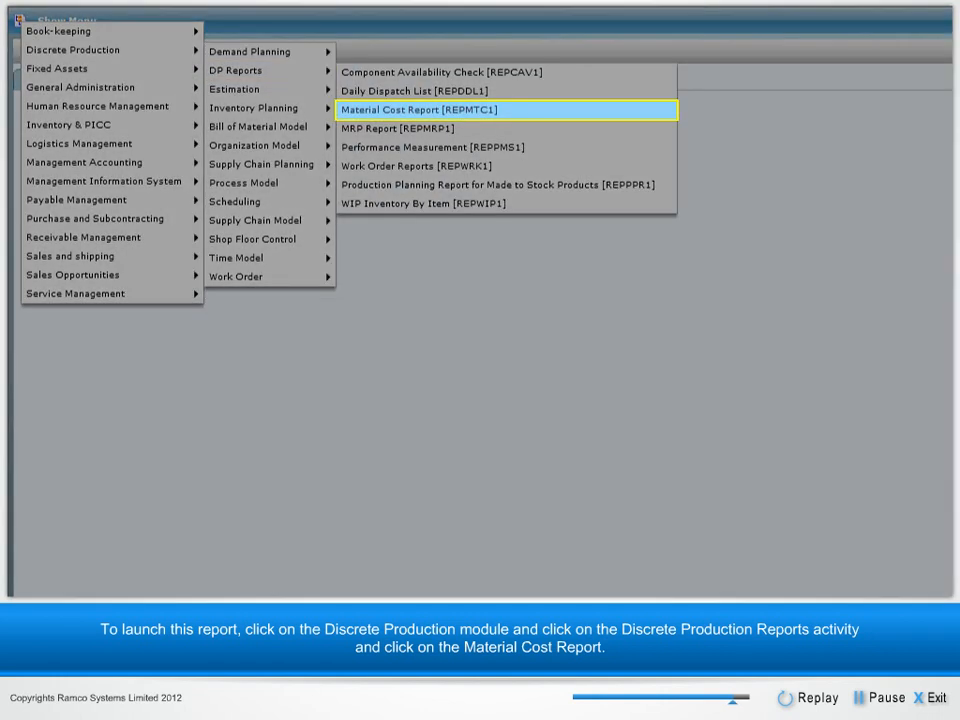
pyautogui.click(418, 108)
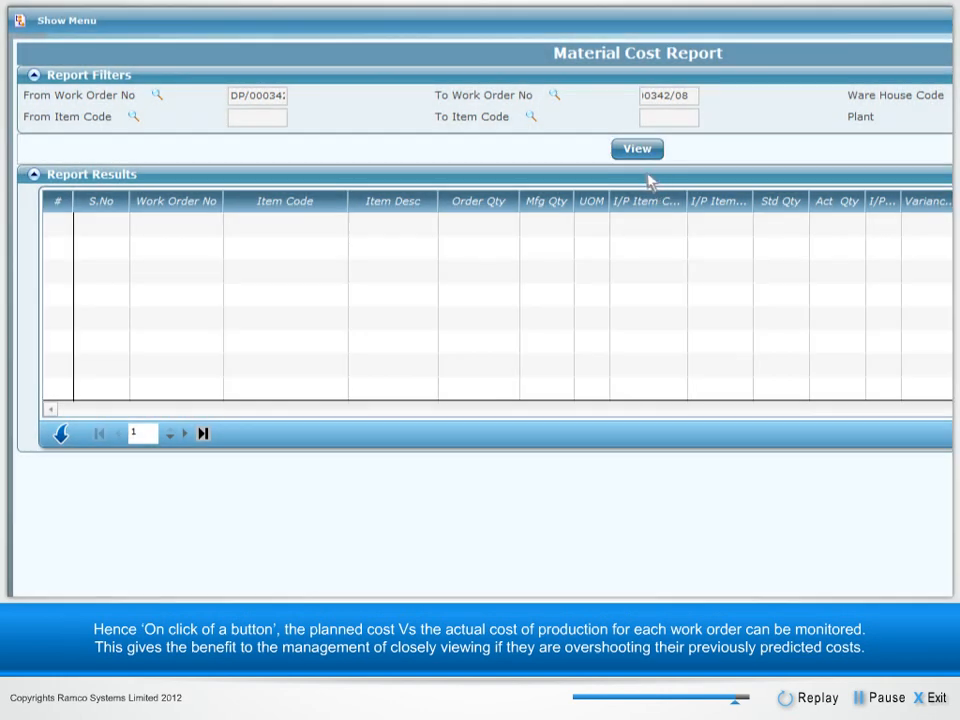
pyautogui.click(636, 148)
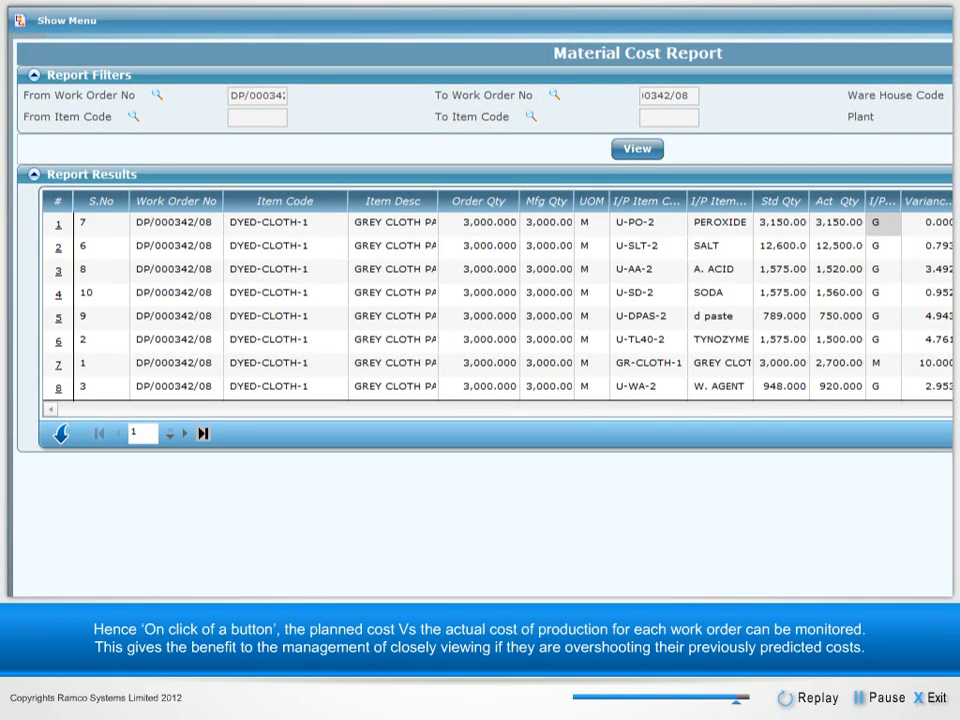
pyautogui.hscroll(3)
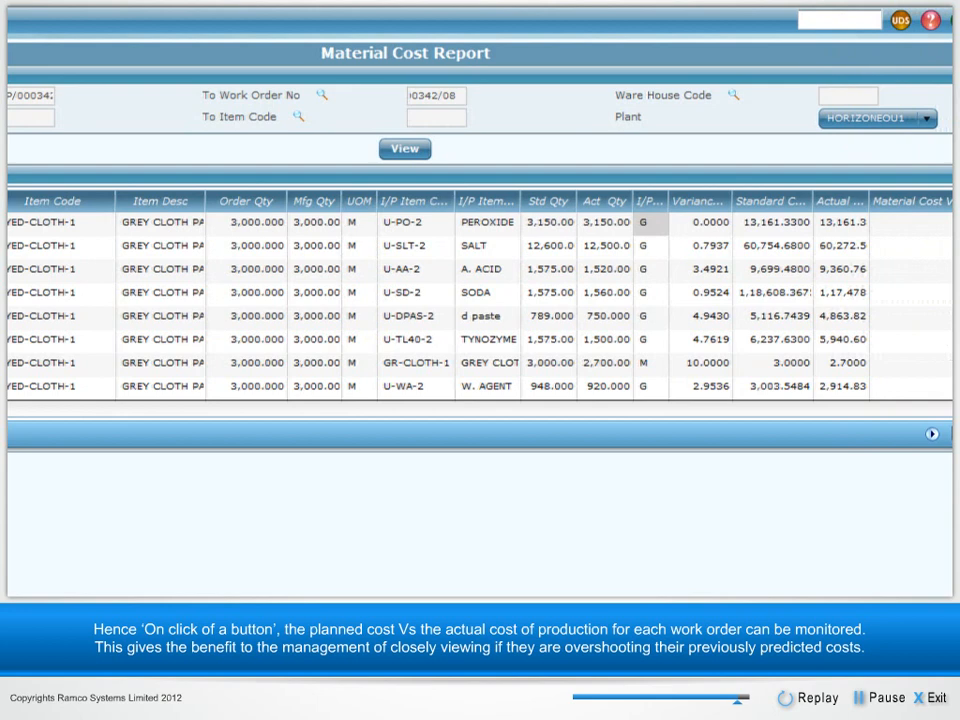